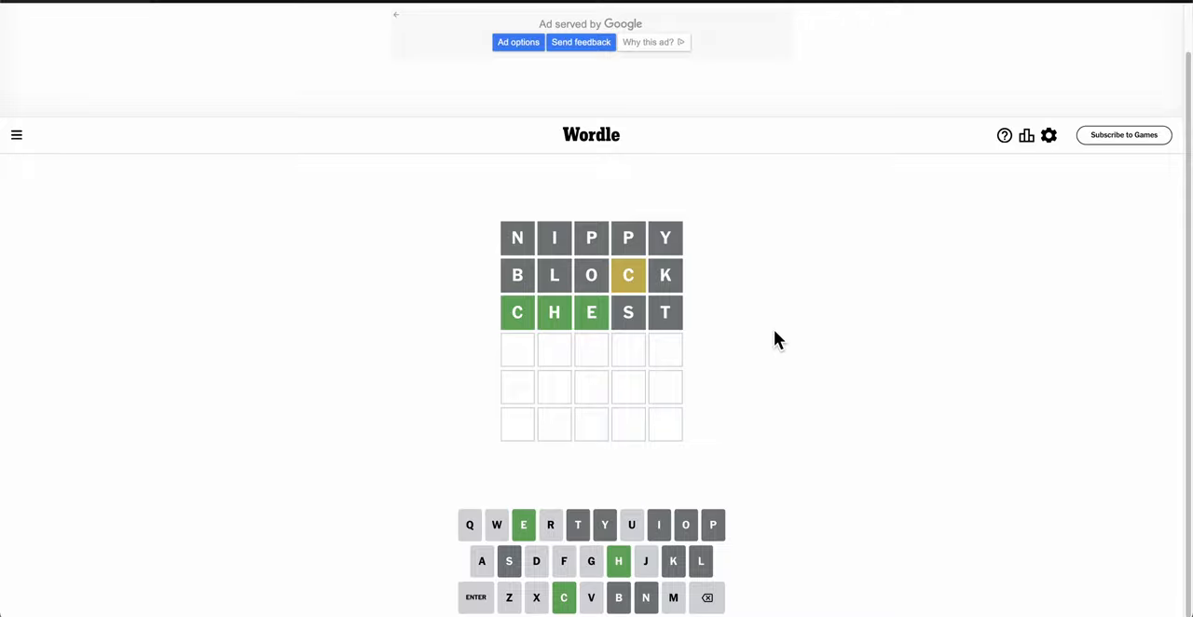
# Submit CHEER as the fourth, all-green guess and close the Statistics popup.
pyautogui.write('CHEER')
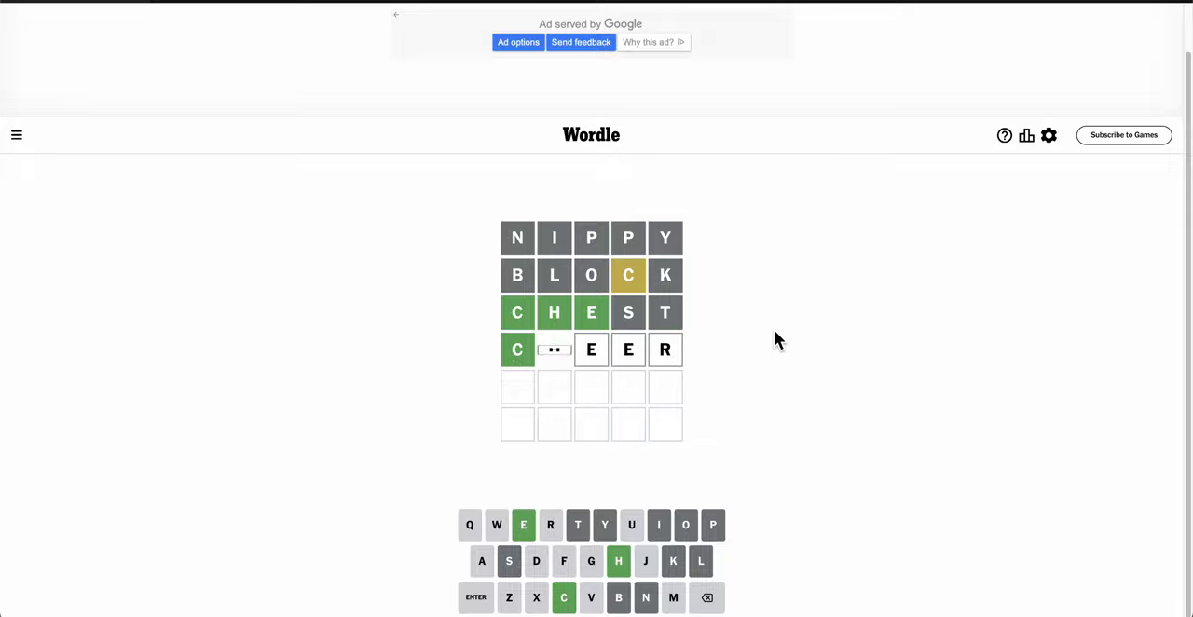
pyautogui.press('Return')
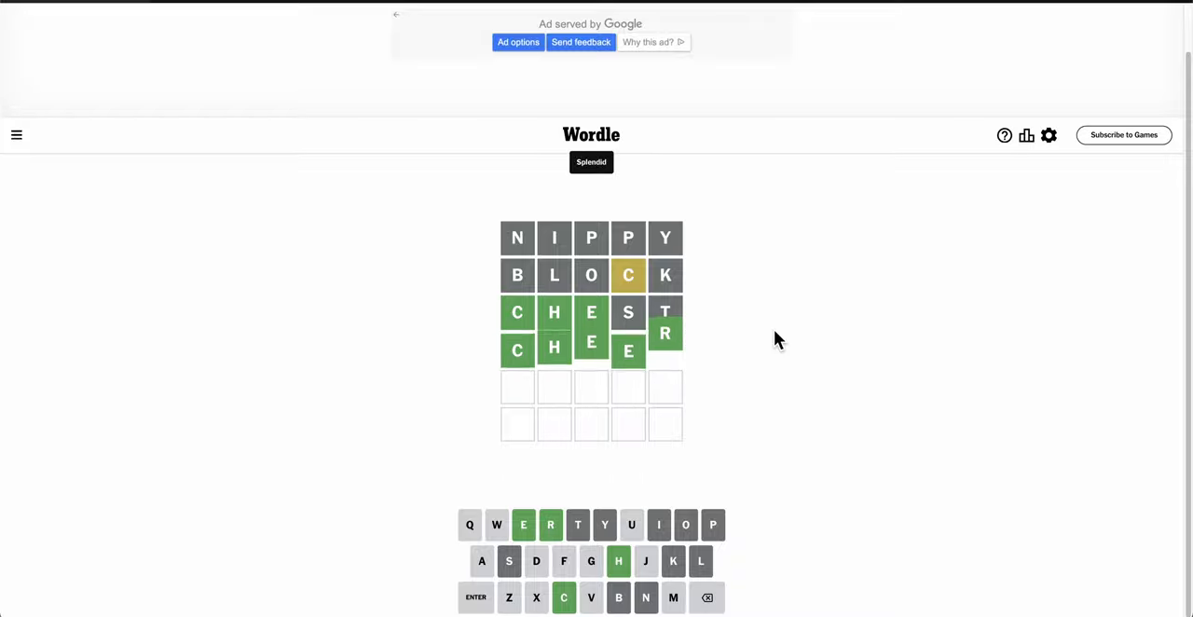
pyautogui.click(1026, 136)
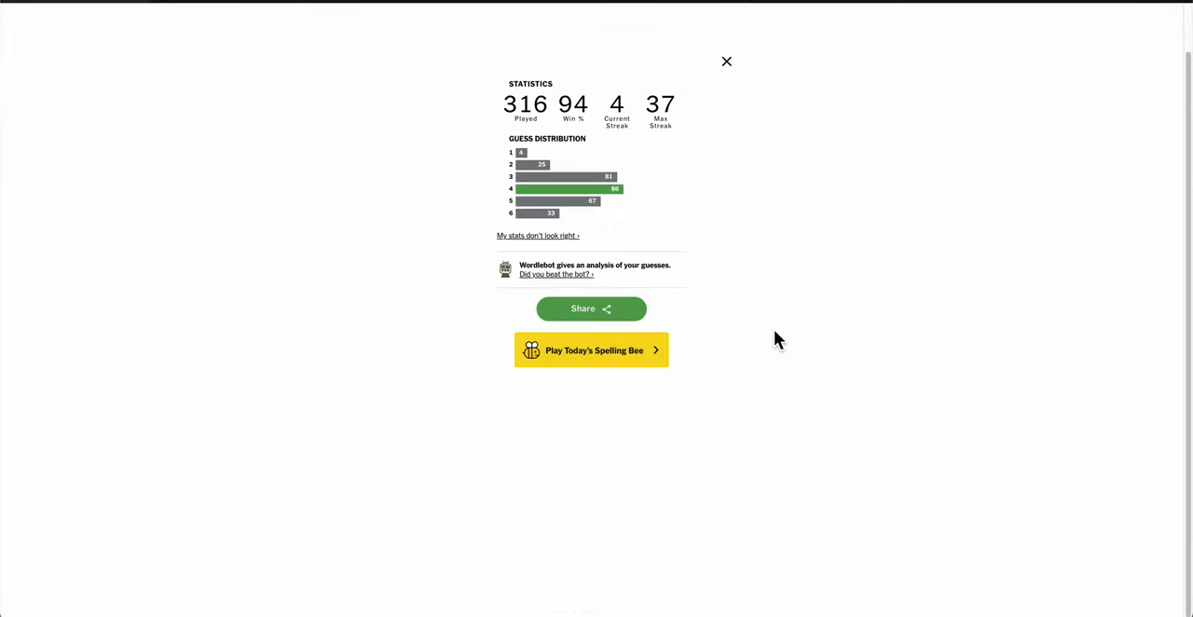
pyautogui.click(726, 62)
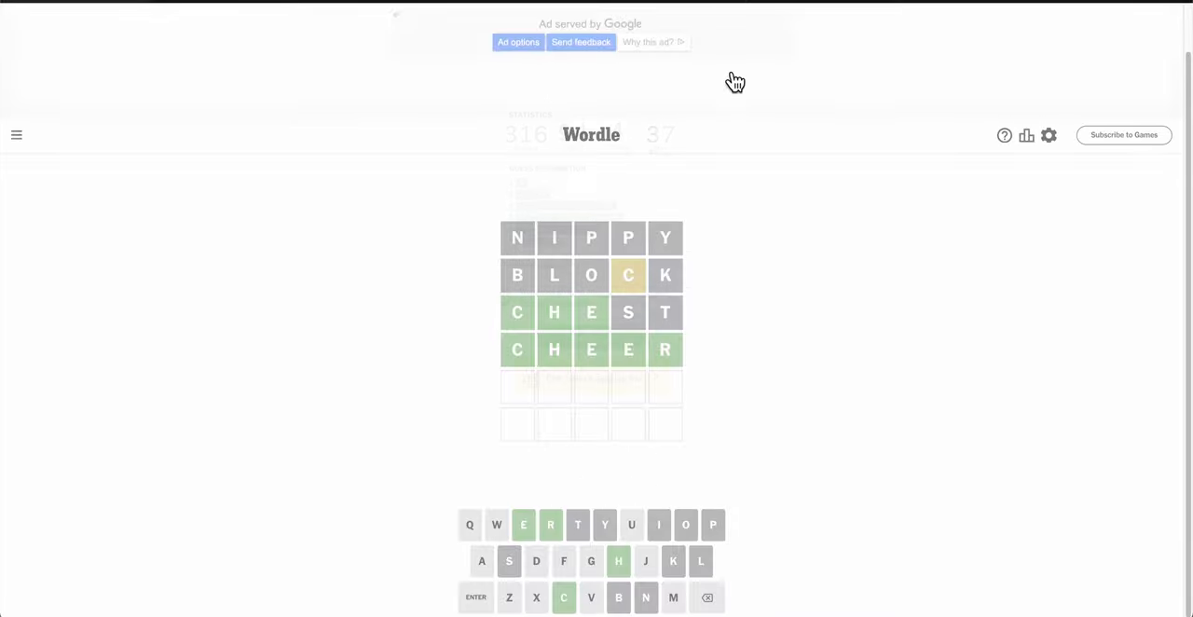